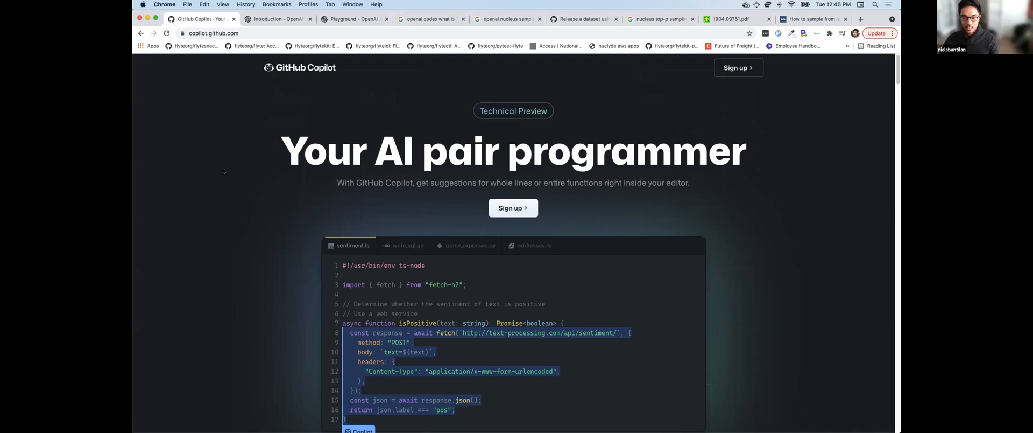
mouse_move(275, 145)
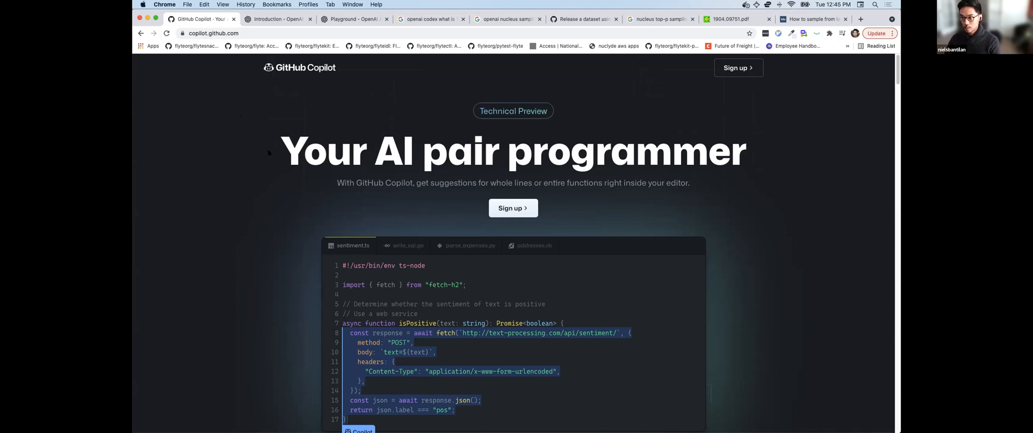
mouse_move(327, 175)
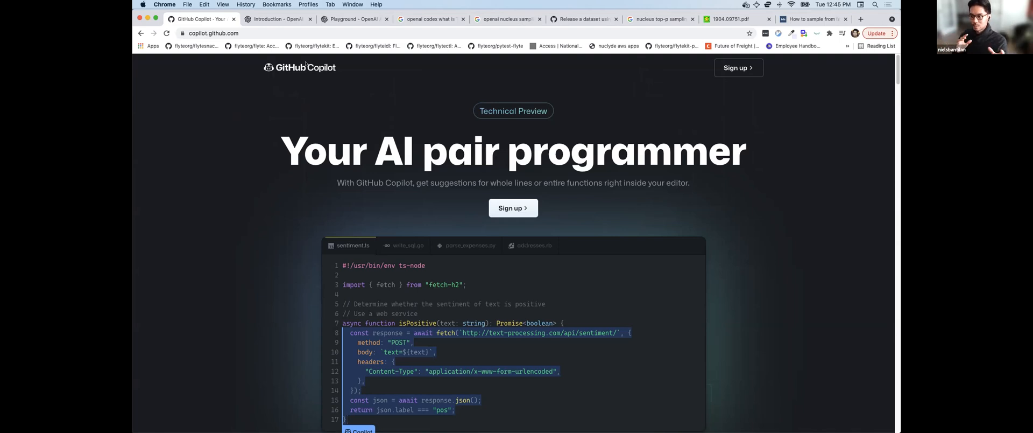
mouse_move(371, 76)
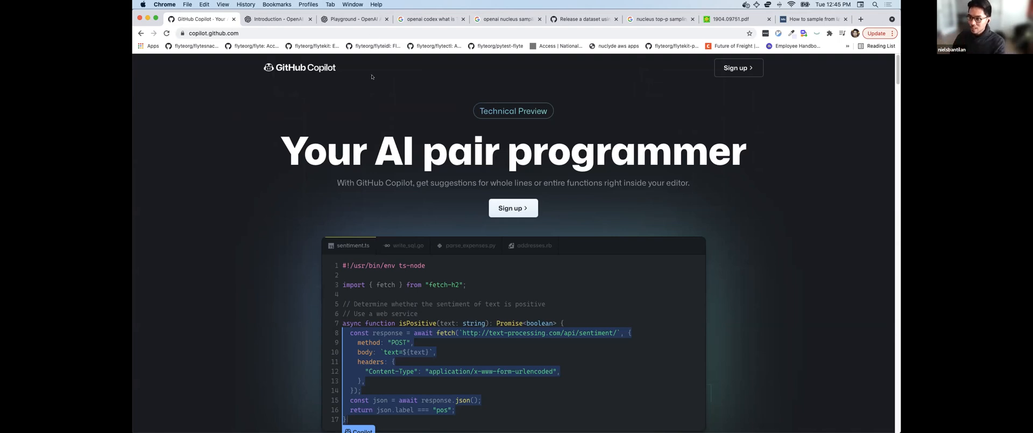
mouse_move(369, 128)
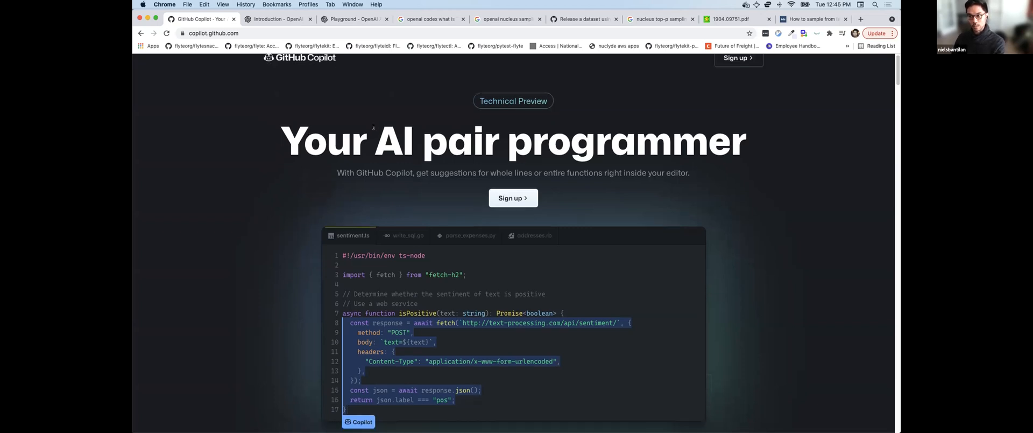
- Visit the OpenAI API Introduction docs, return to Copilot, then switch to the Playground tab
scroll("up", 3)
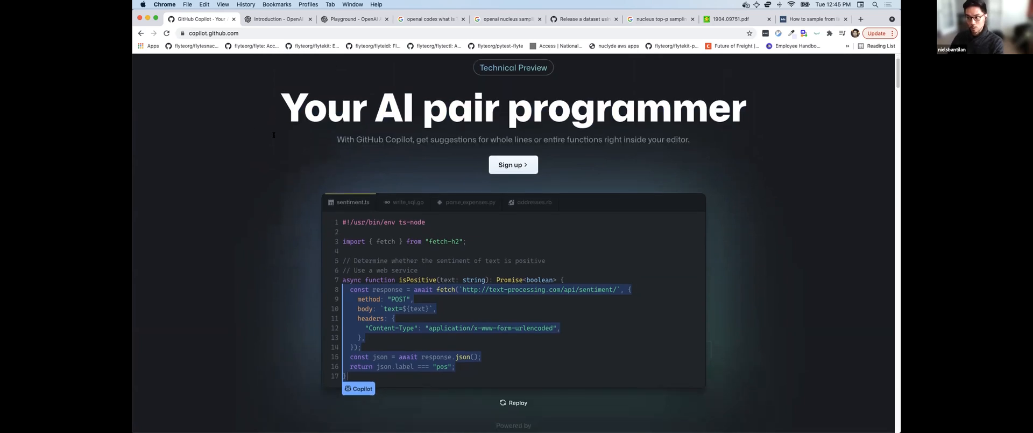
scroll("down", 3)
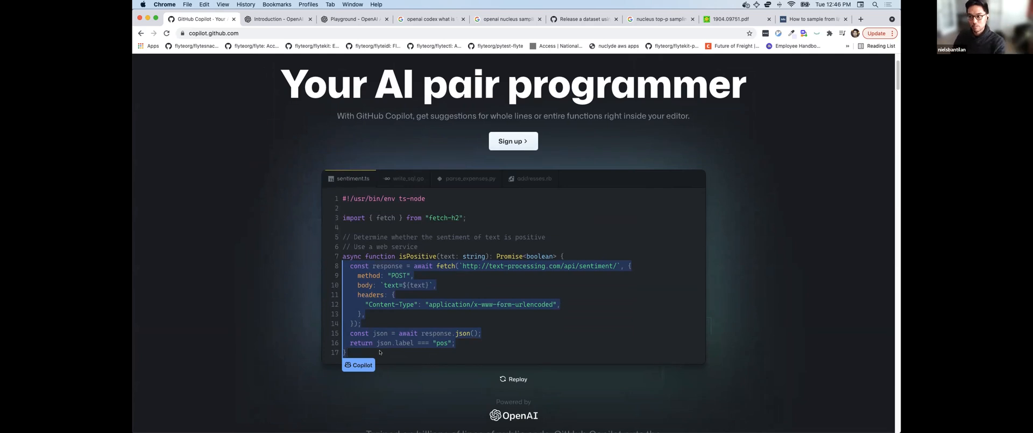
mouse_move(248, 276)
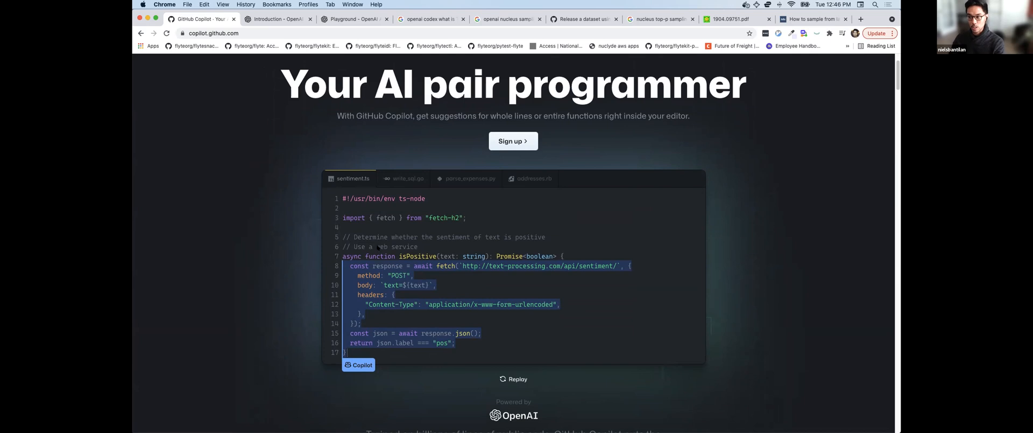
mouse_move(559, 255)
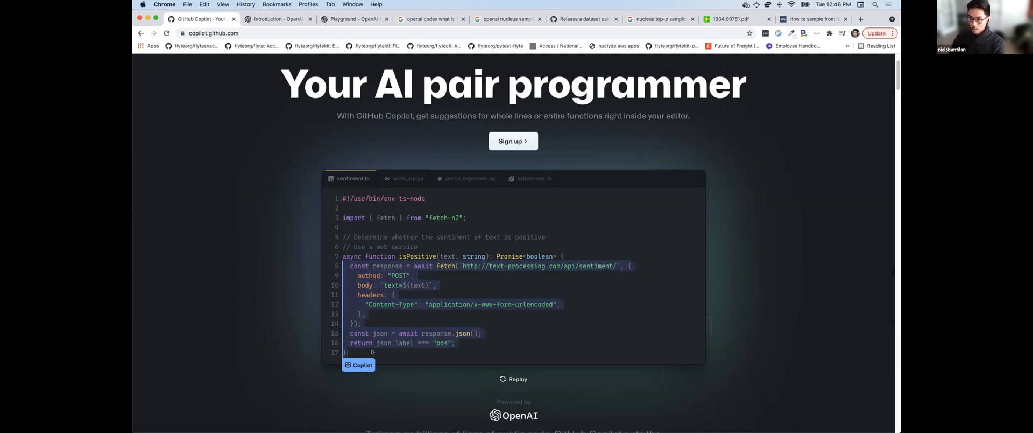
left_click(277, 18)
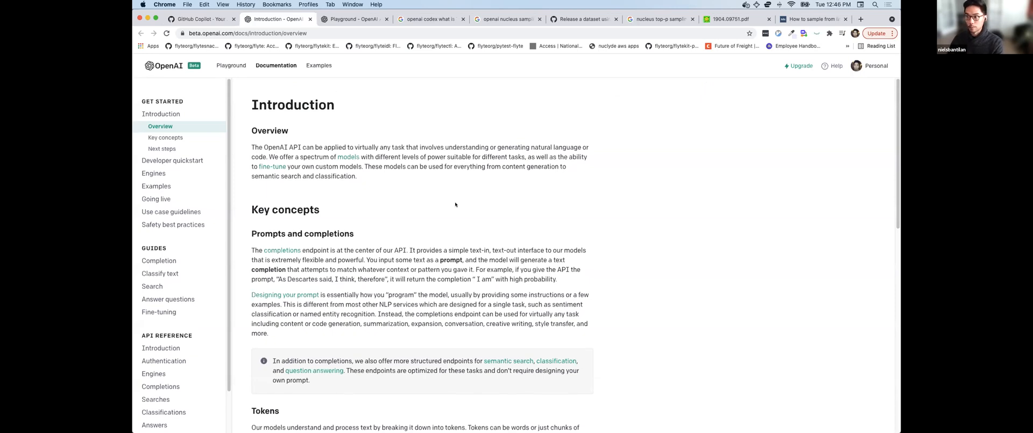
mouse_move(455, 201)
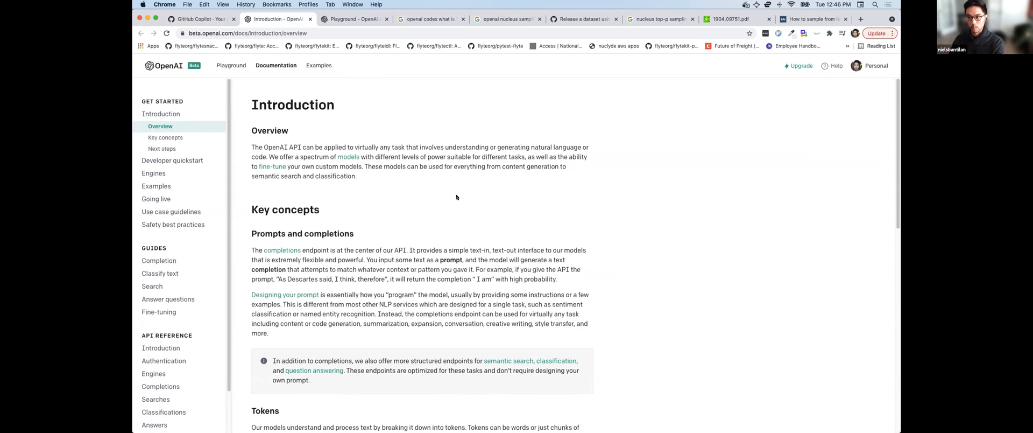
left_click(198, 18)
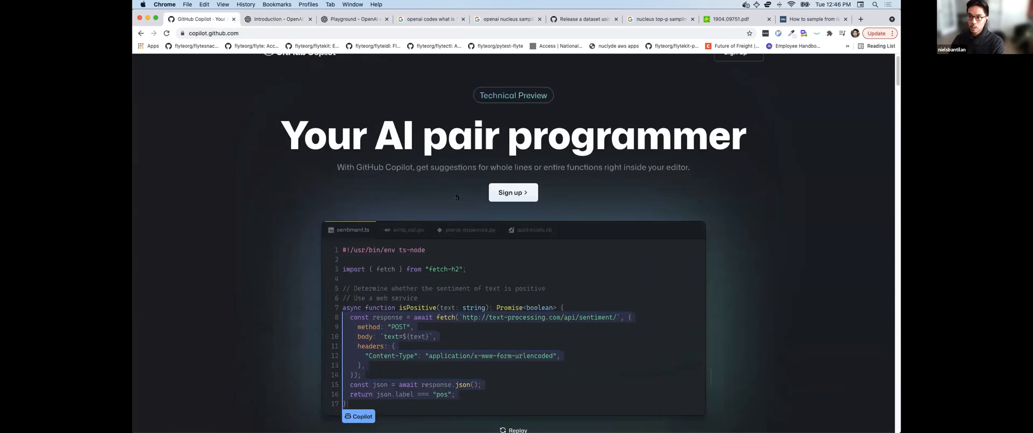
left_click(354, 19)
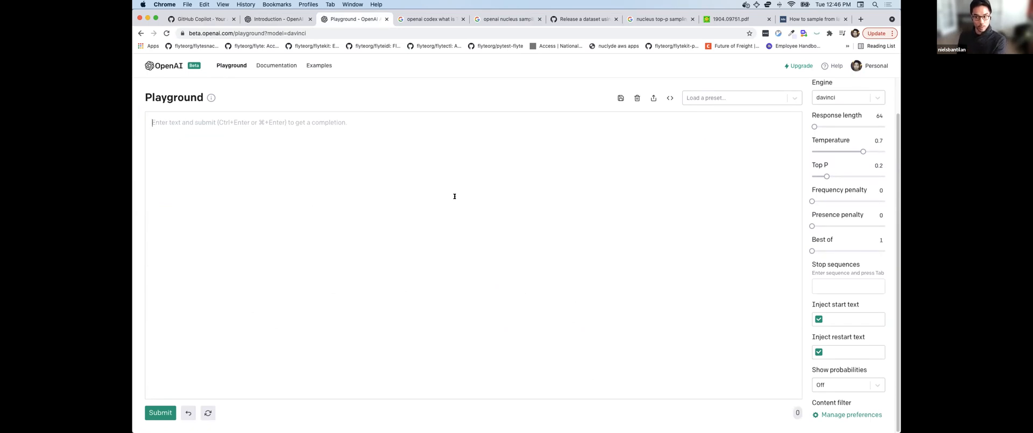
- Enter the prompt "# Write an Essay on World War 2" in the empty prompt area
type("#")
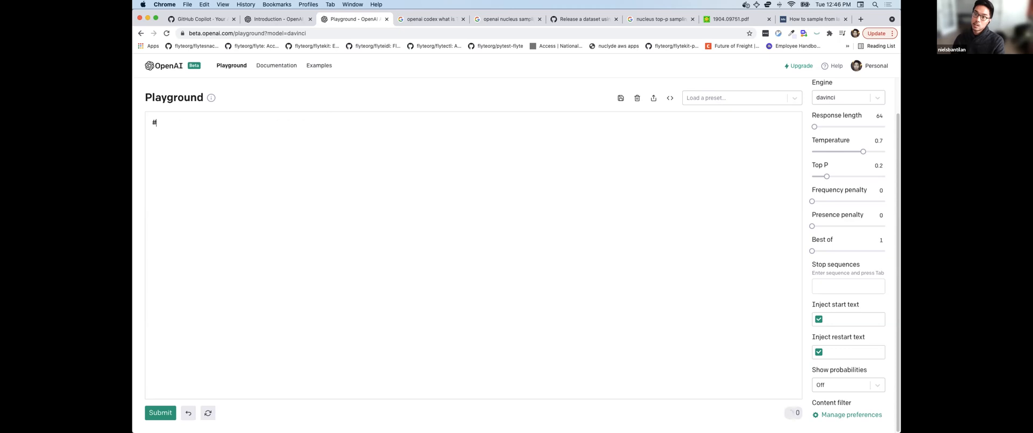
type("Write a")
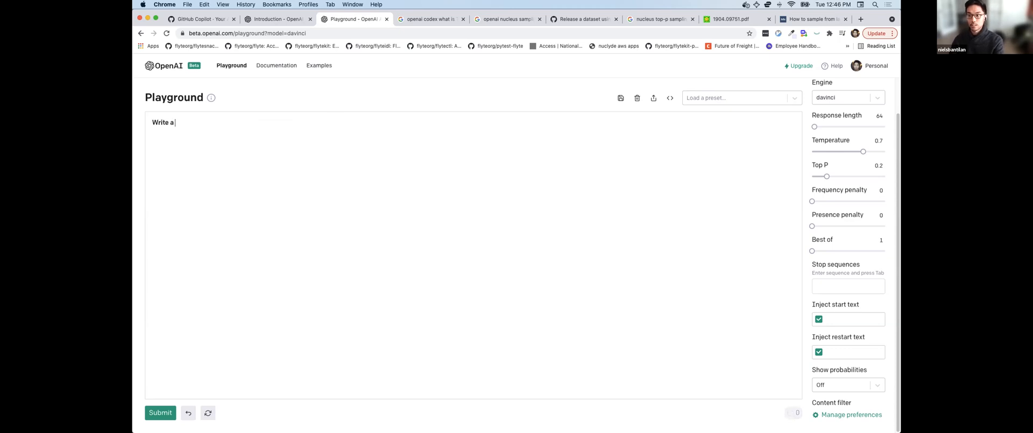
type("n Essay")
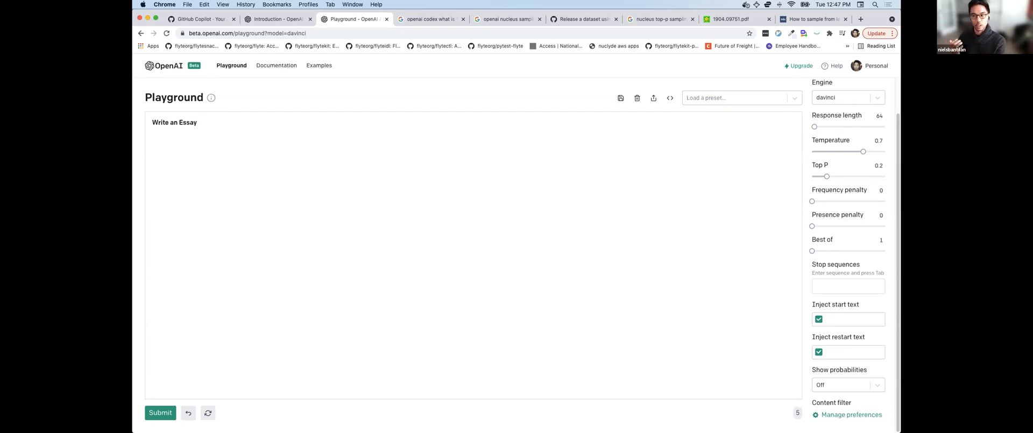
type("on")
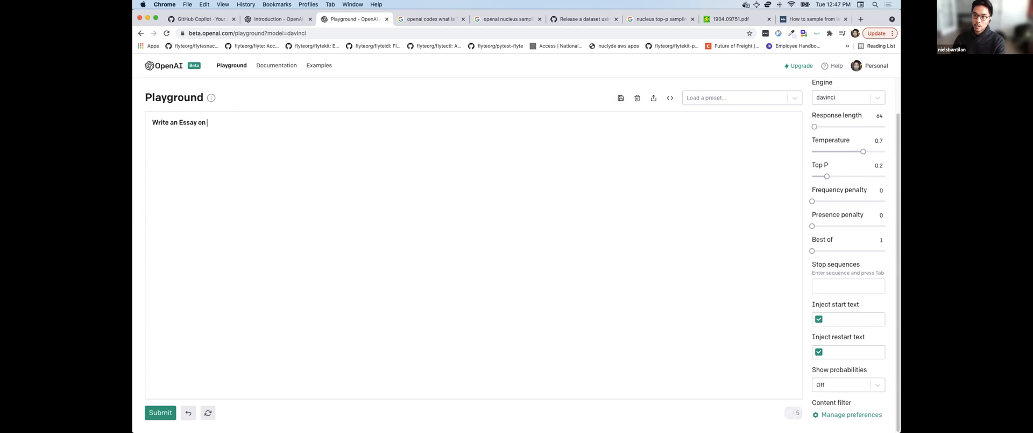
type("World War 2")
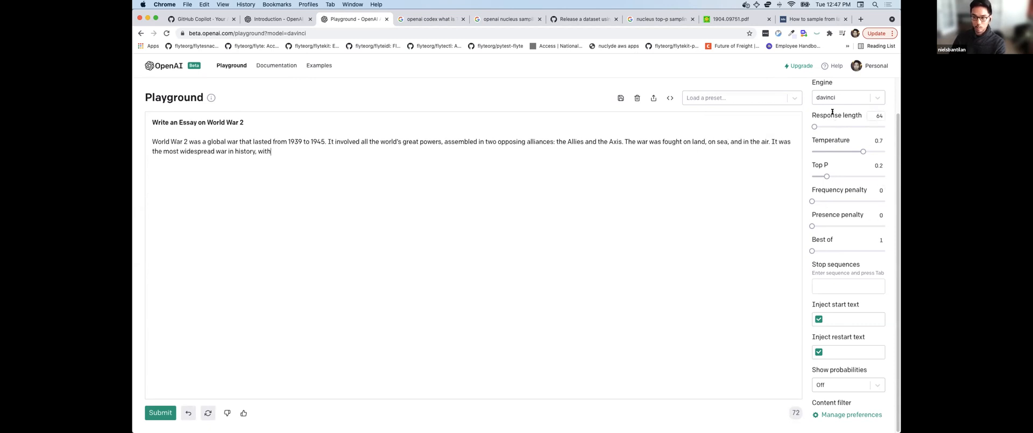
mouse_move(815, 126)
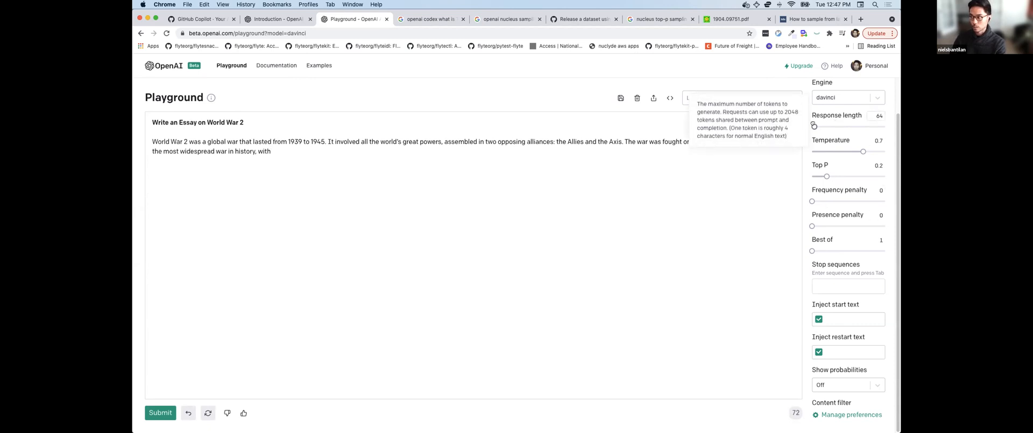
left_click_drag(825, 125, 832, 125)
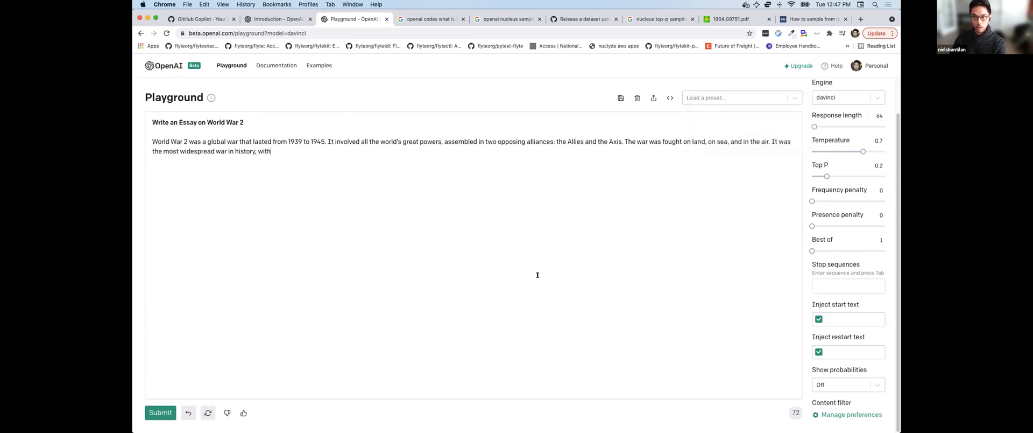
- Submit twice to extend the generated World War 2 essay, adding "of the" to continue it
left_click(160, 412)
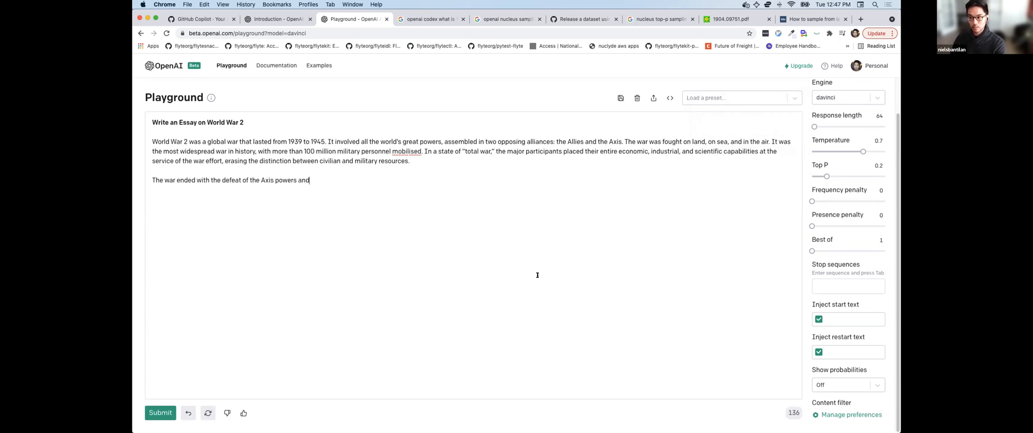
left_click(161, 412)
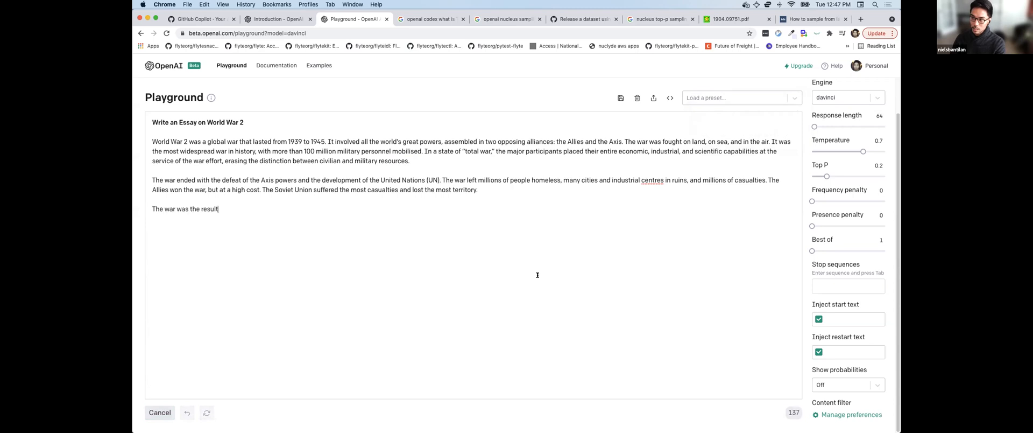
type("of the")
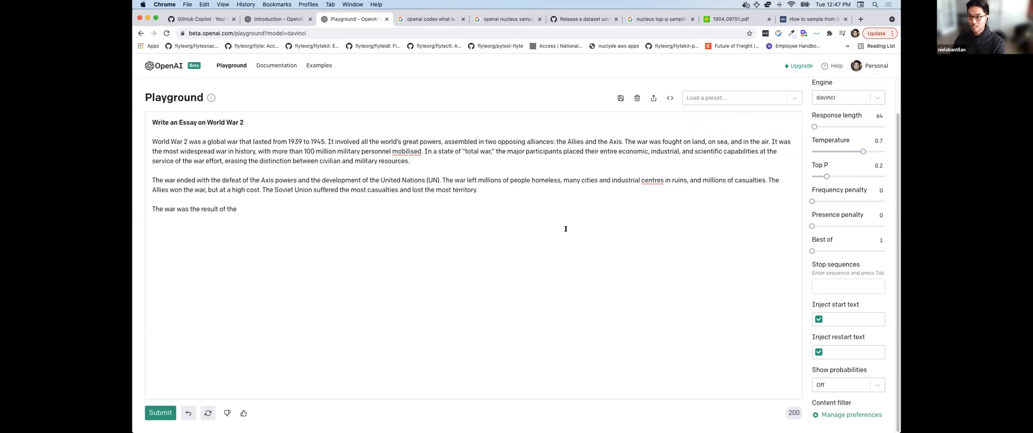
mouse_move(492, 210)
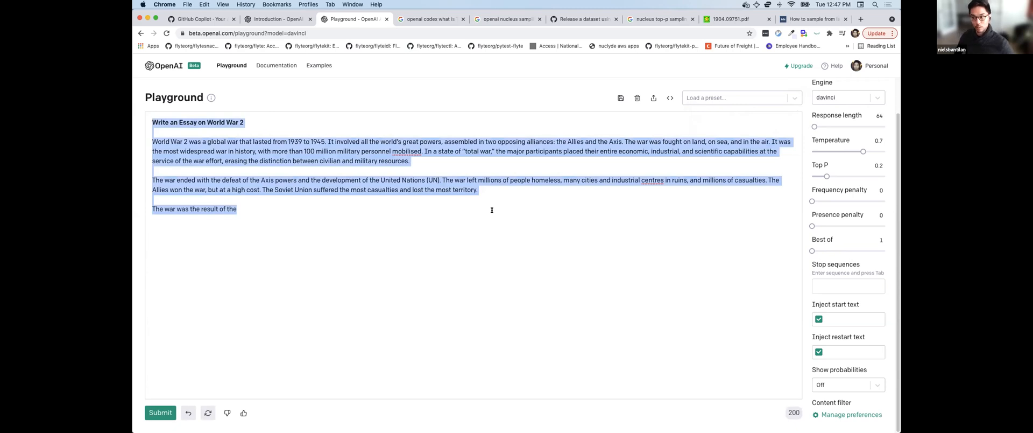
mouse_move(391, 152)
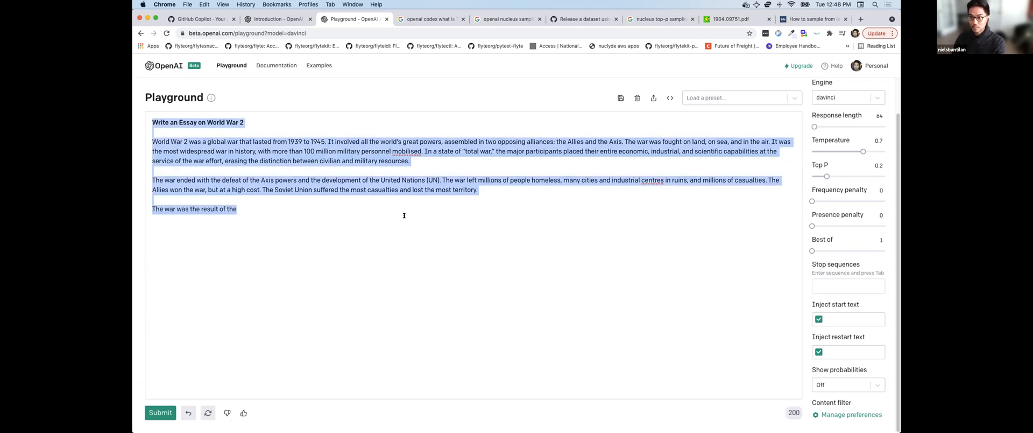
- Select davinci-codex under the Codex group in the Engine dropdown
left_click(636, 98)
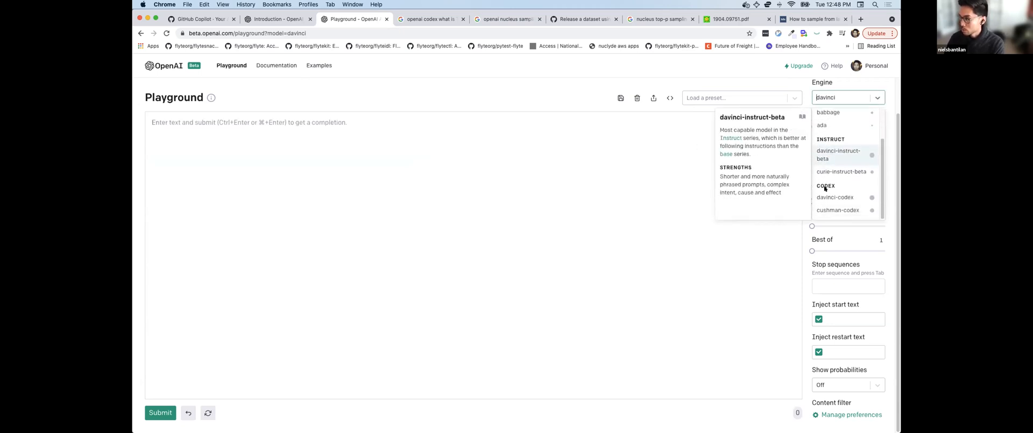
mouse_move(835, 197)
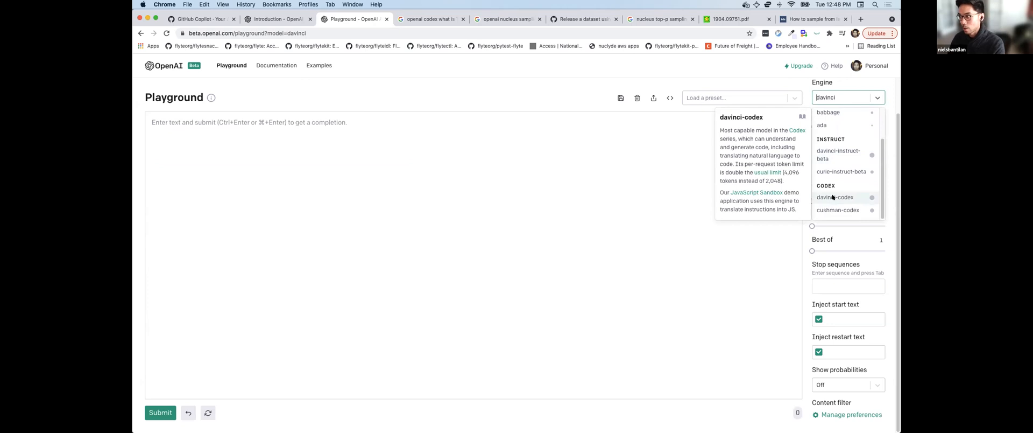
left_click(836, 197)
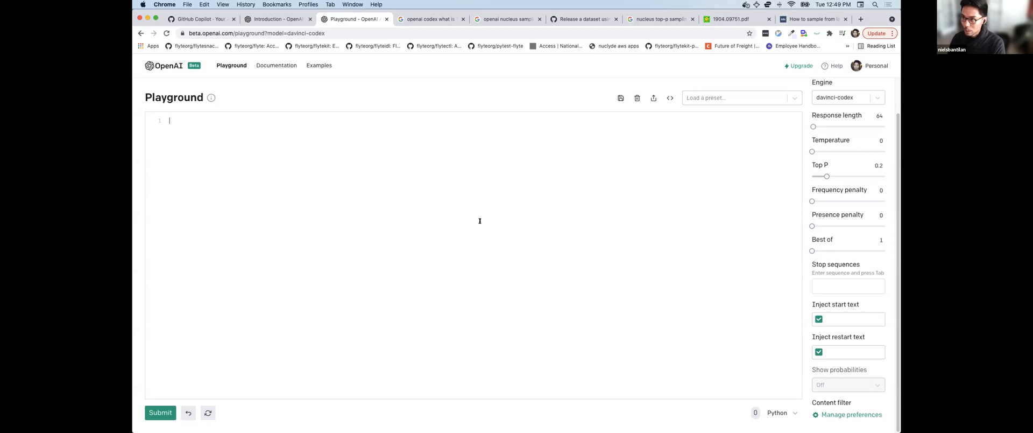
- Write the flytekit task/workflow import and a comment describing a float-sum task, and submit it
type("from")
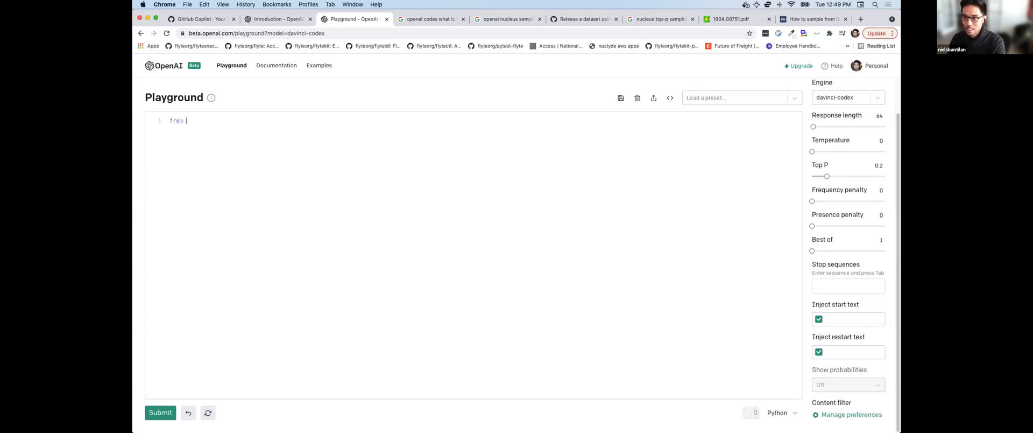
type("flytekit")
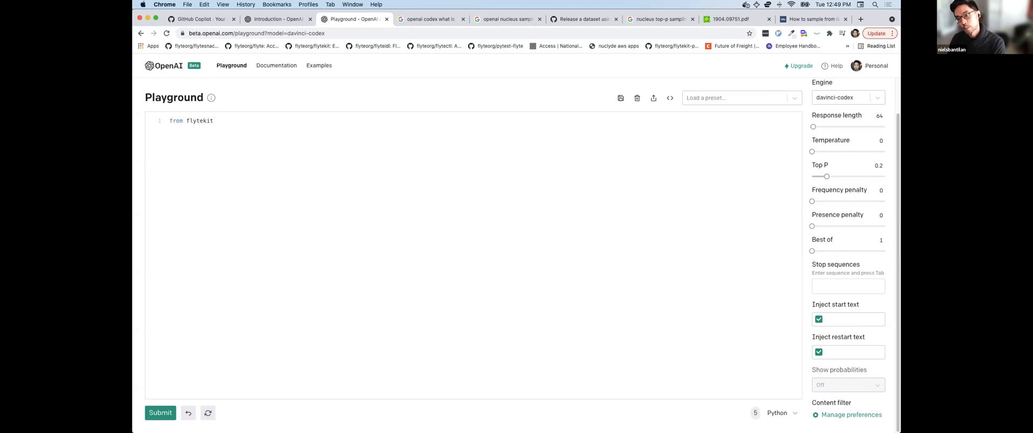
type("import tas")
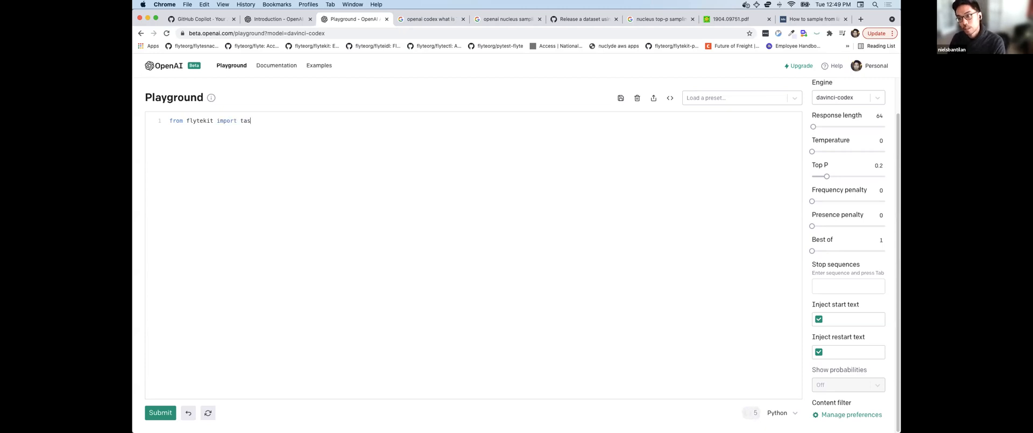
type("k, workflow")
type("#")
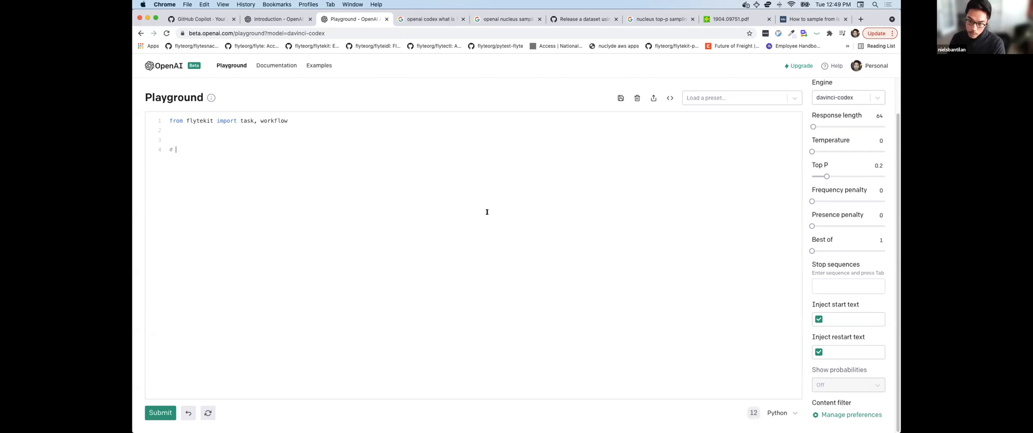
type("this function is a")
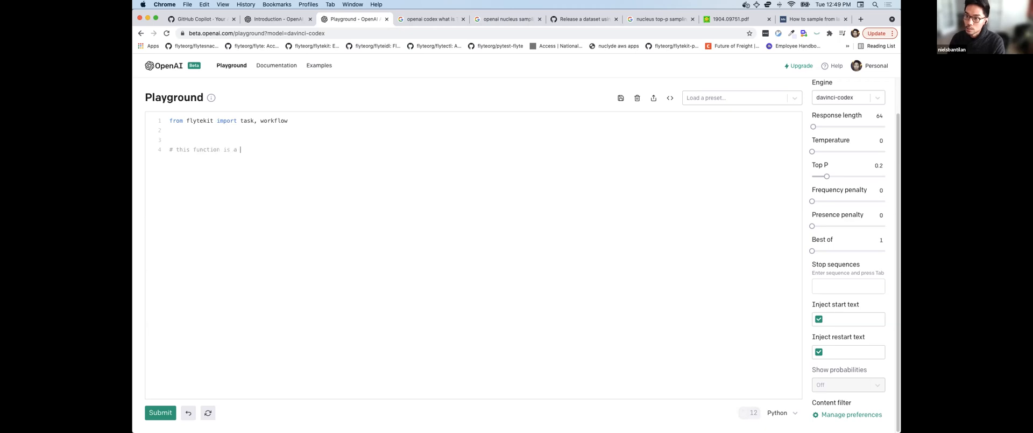
type("task that akes two")
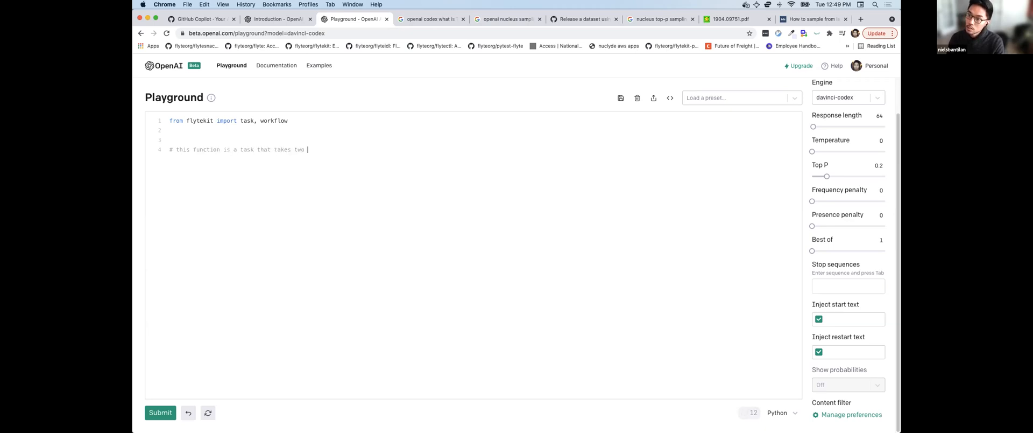
type("floats and outputs")
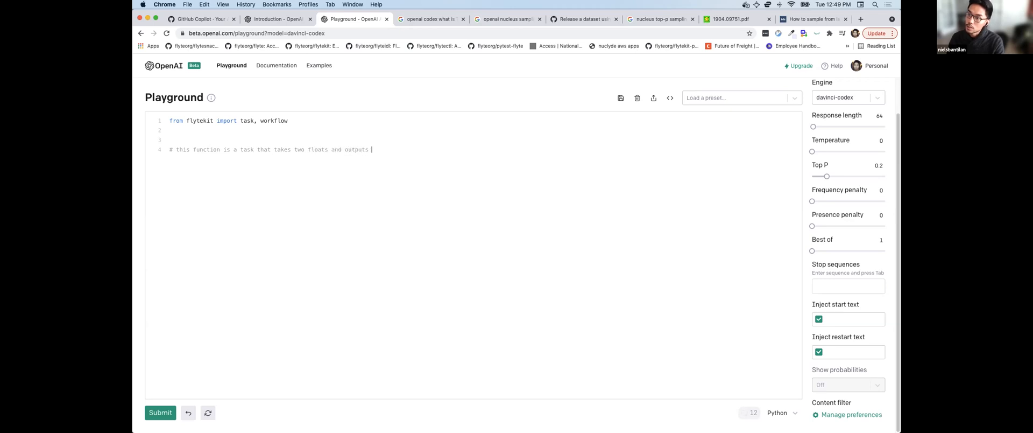
type("their sum")
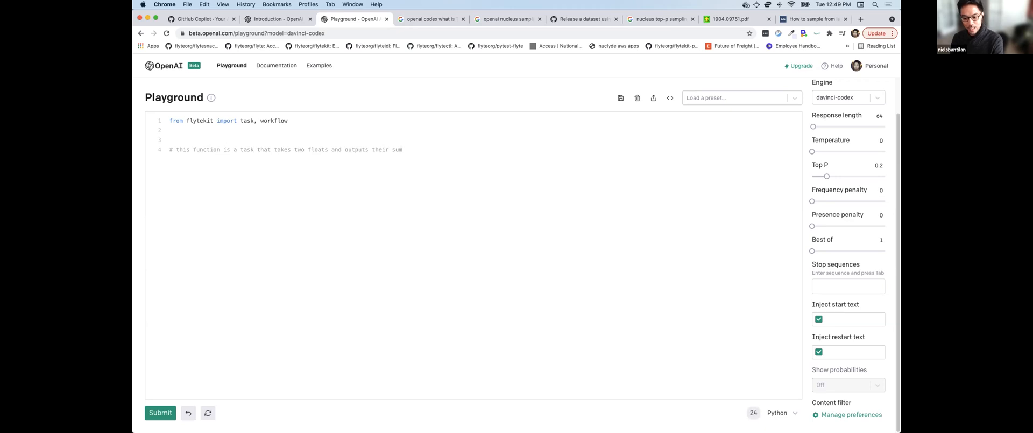
left_click(160, 413)
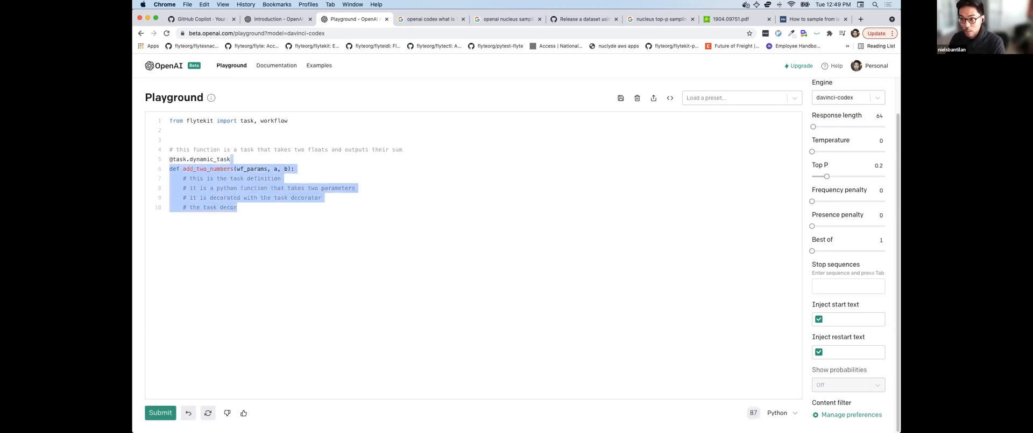
mouse_move(825, 176)
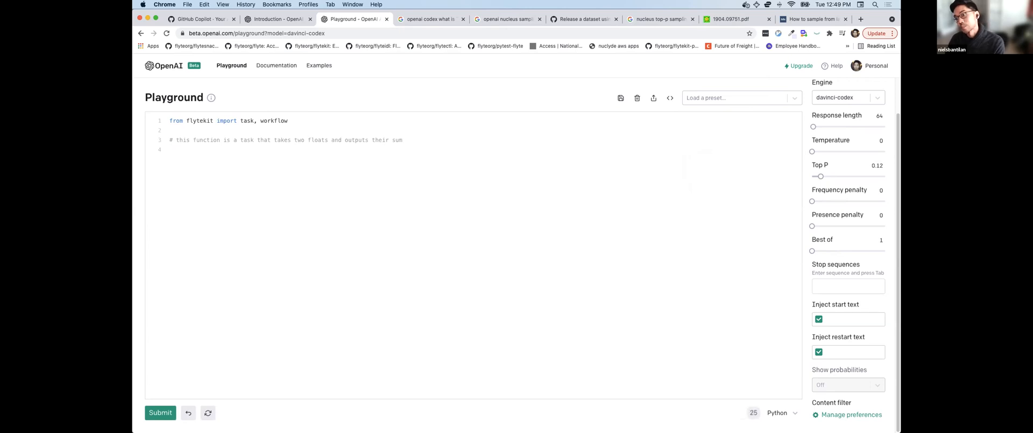
- Reword the sum comment and regenerate to get the add_two_numbers task, then move below it
left_click(327, 140)
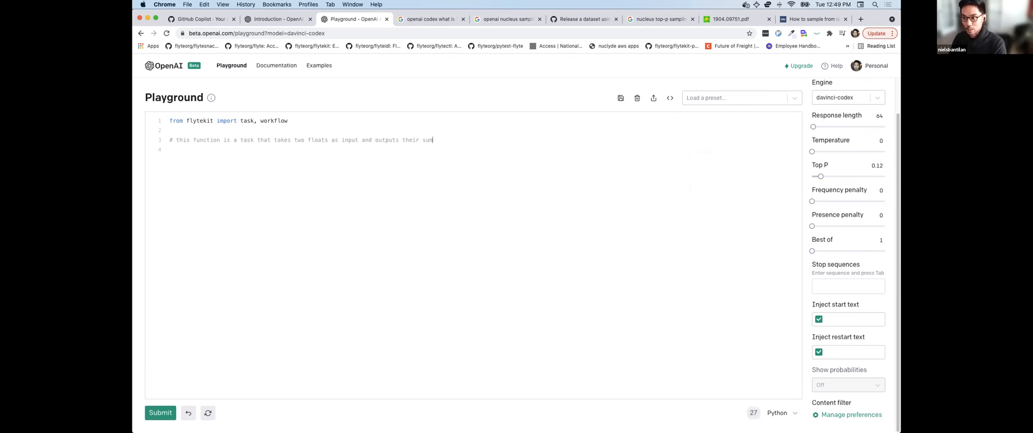
left_click(160, 412)
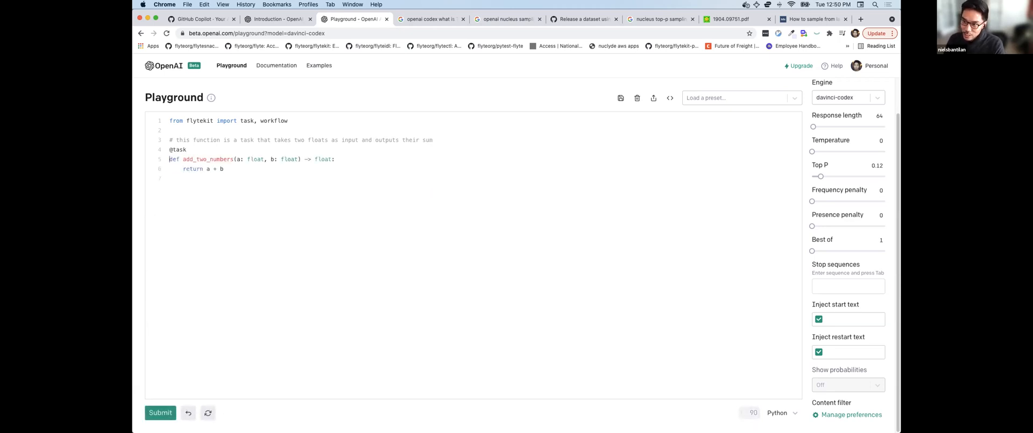
double_click(256, 158)
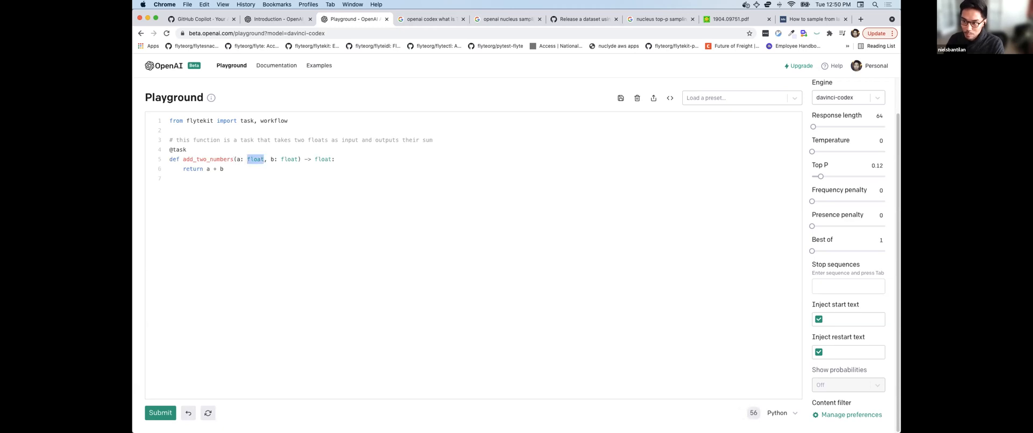
left_click(171, 177)
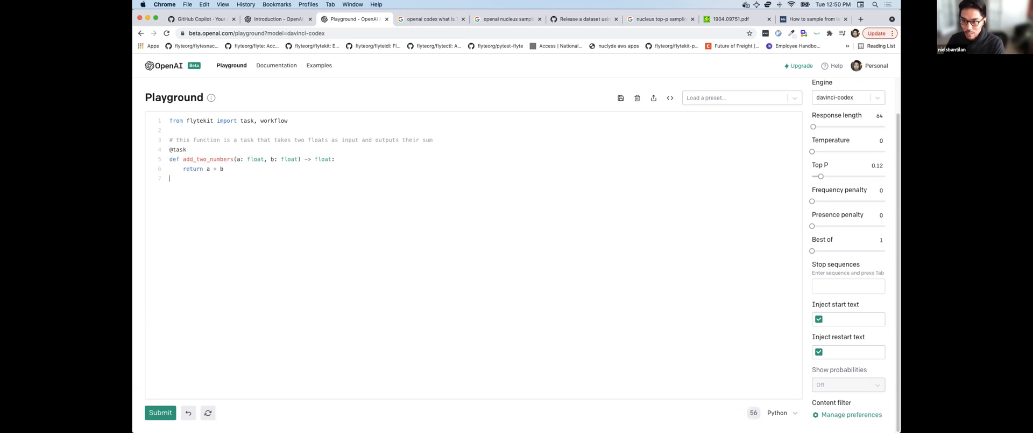
key("enter")
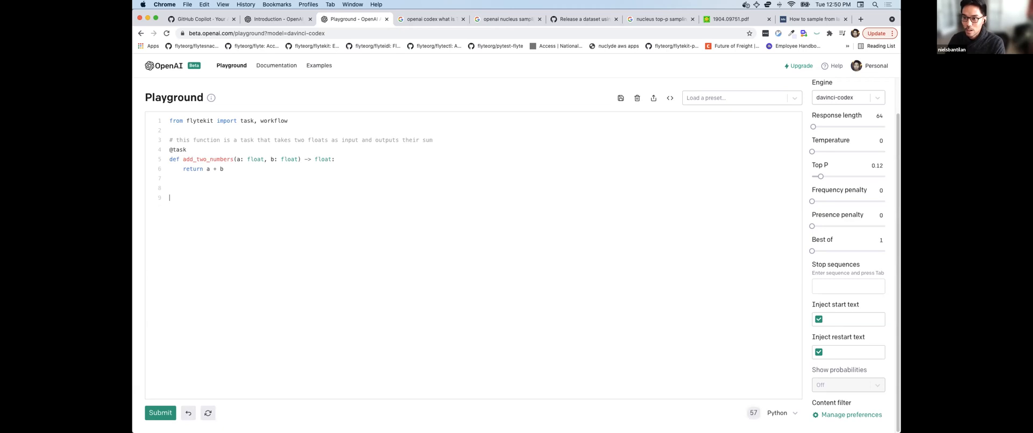
- Write a comment for a task that squares a float and generate the square_a_number task
type("# this task")
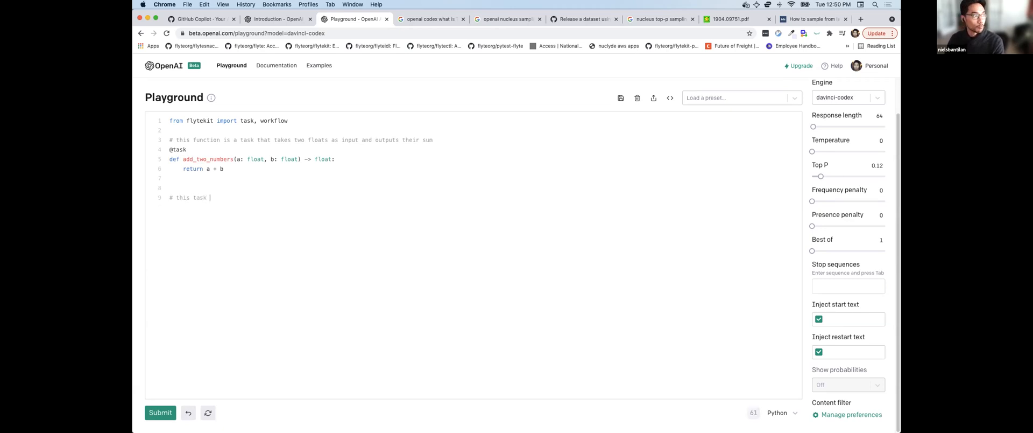
type("takes a")
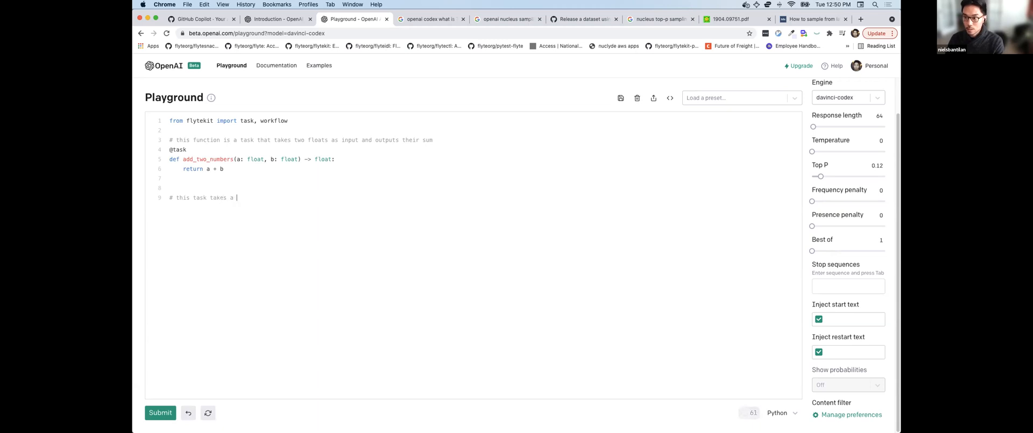
type("float as input an")
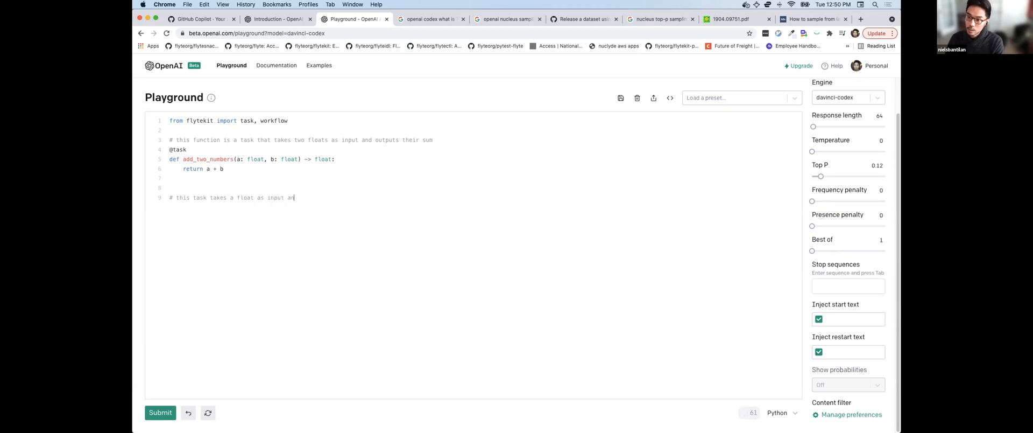
type("nd computes the sq")
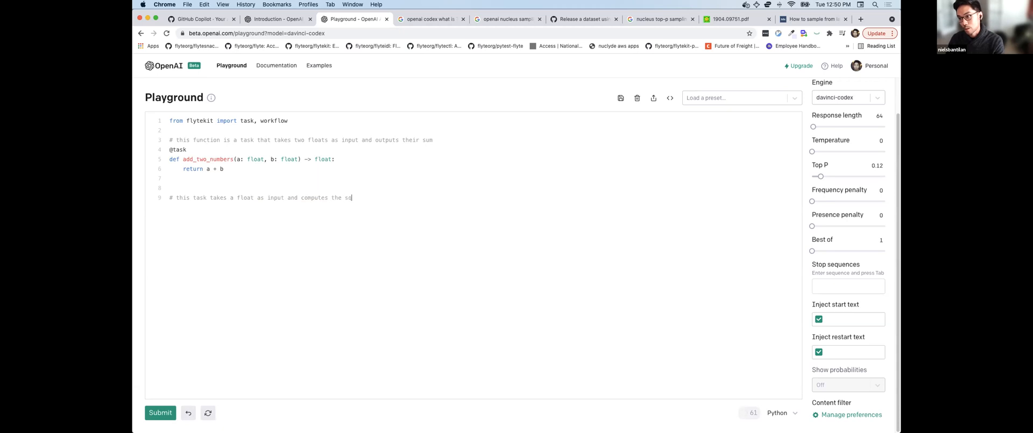
key("Backspace")
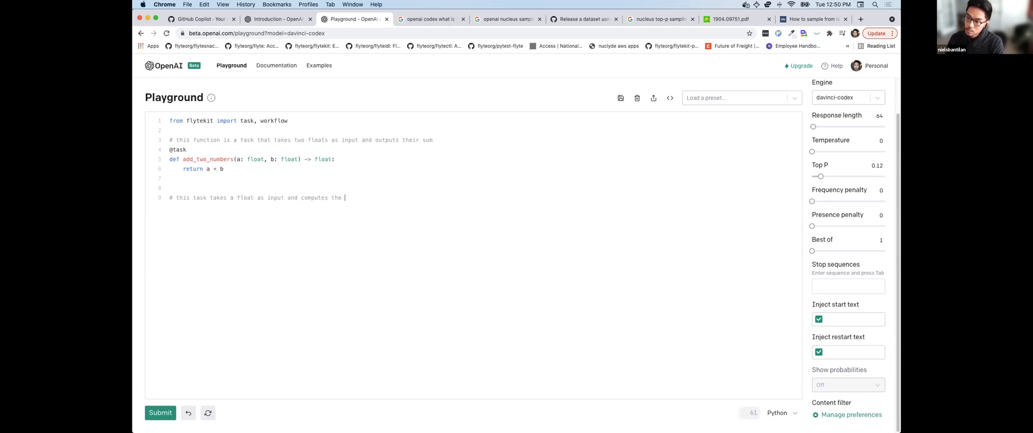
type("sqaures")
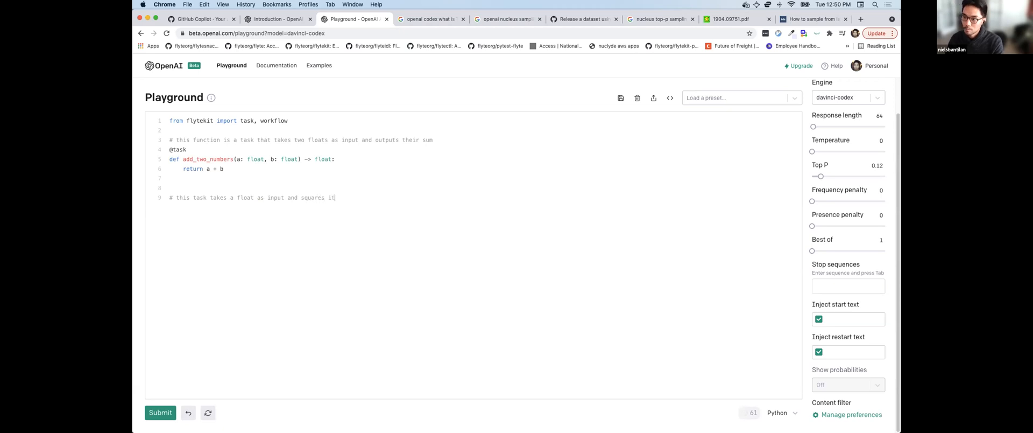
left_click(160, 412)
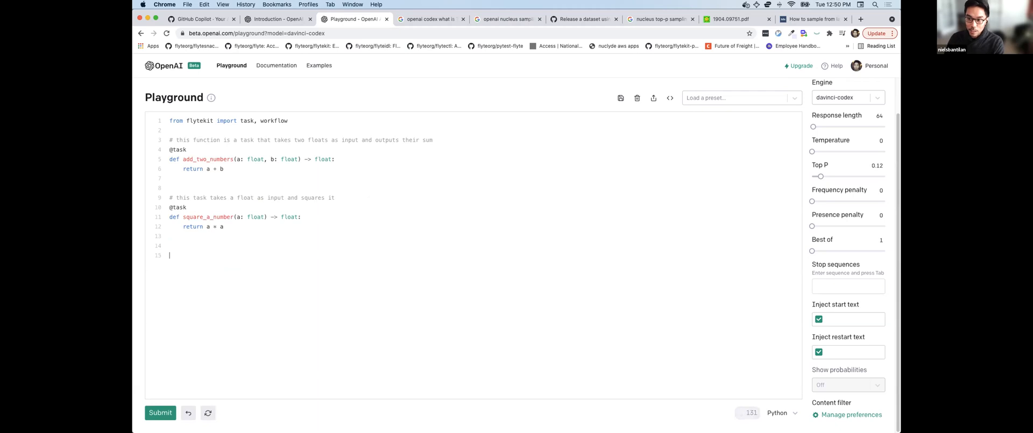
- Write the comment that the workflow calls "add_two_numbers" and "square_a_number" in sequence and submit
type("# this workflow calls \"ad")
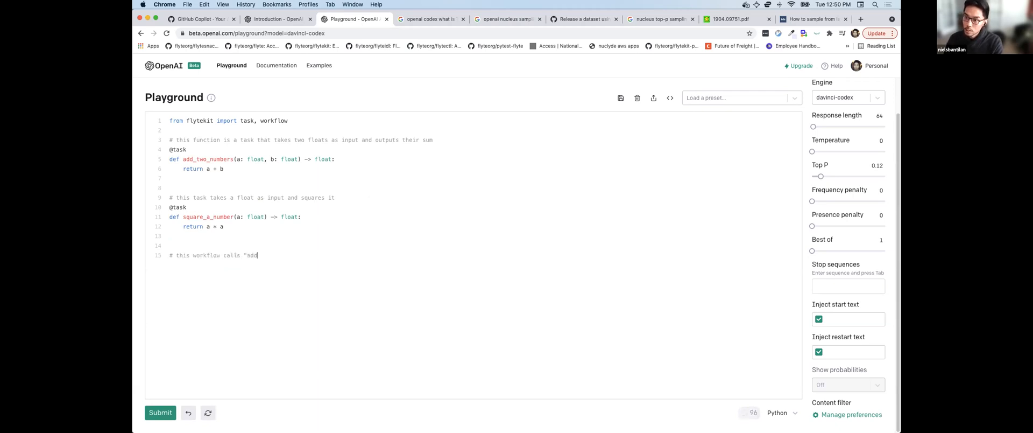
type("d_two_numbers\"")
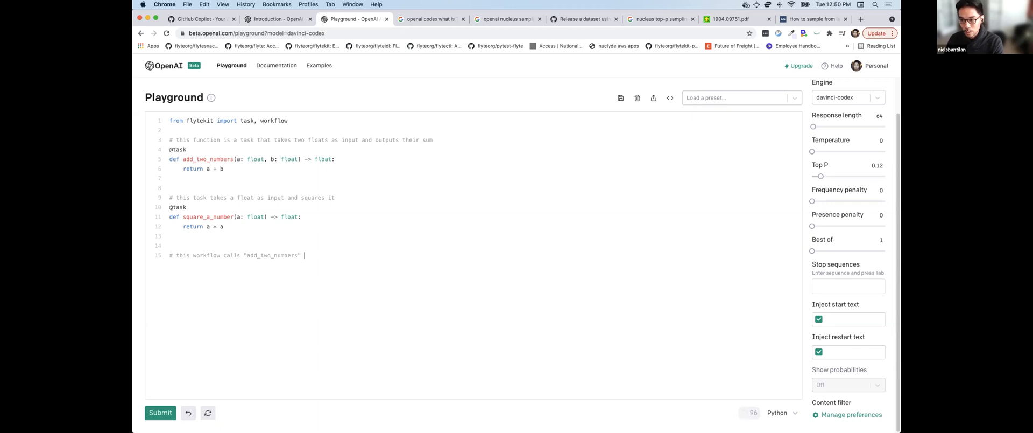
type("and \"")
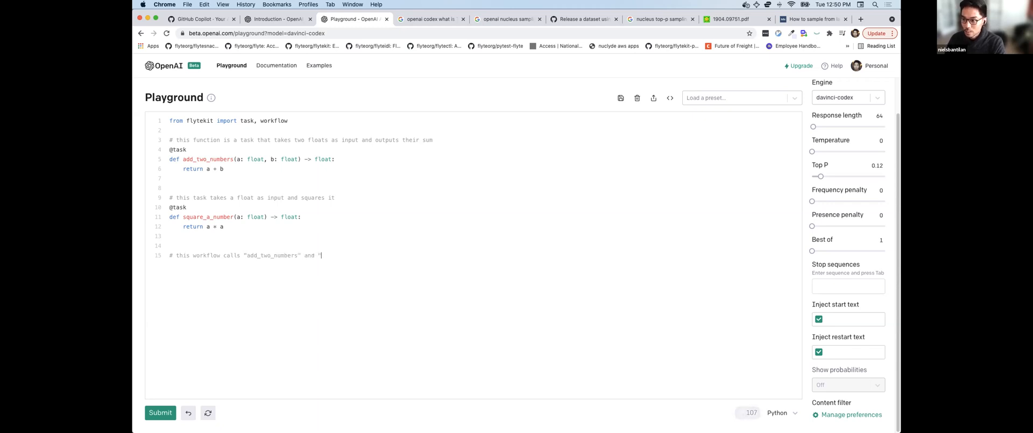
type("square_a_number\"")
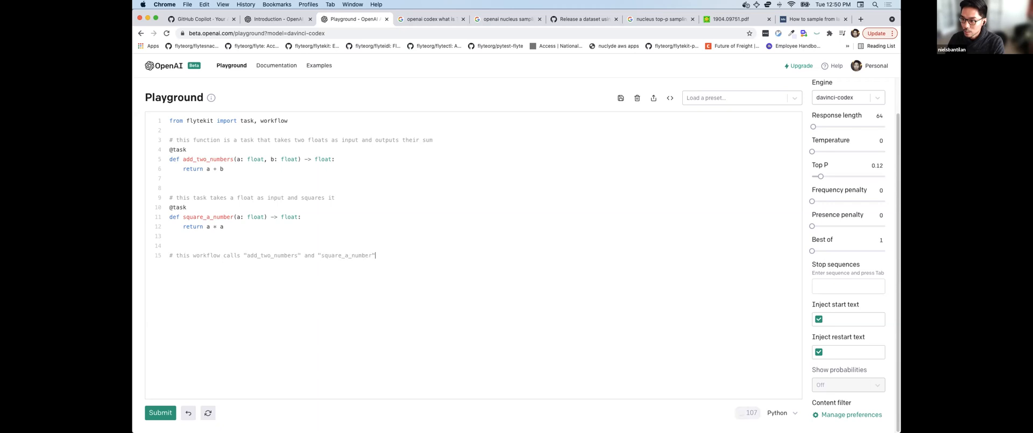
type("is squa")
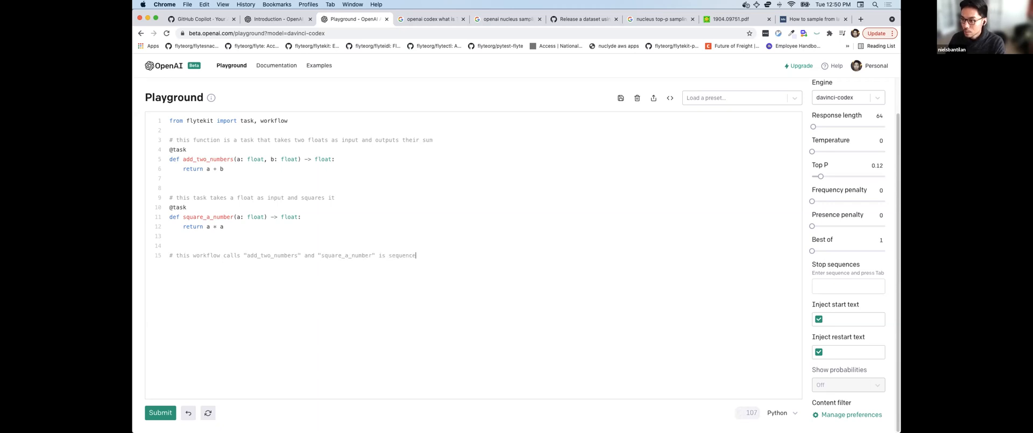
left_click(160, 412)
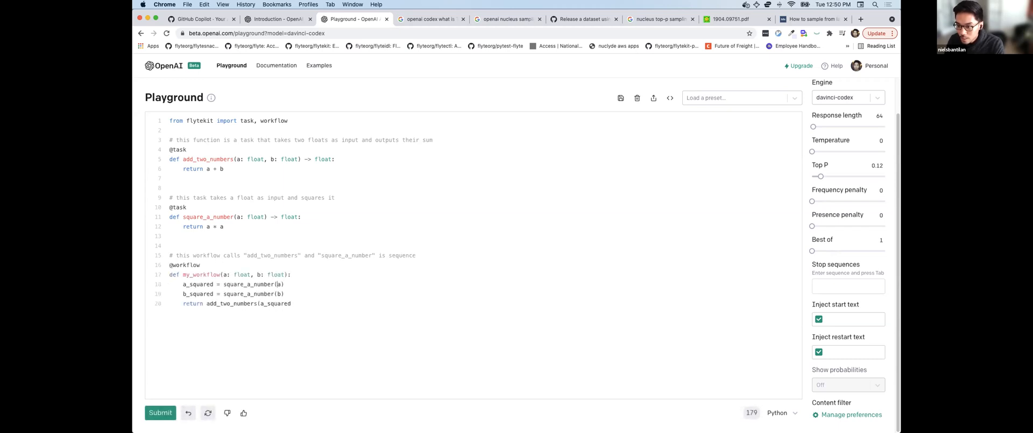
- Inspect the square_a_number call and a_squared variable in my_workflow, then generate more code
double_click(249, 284)
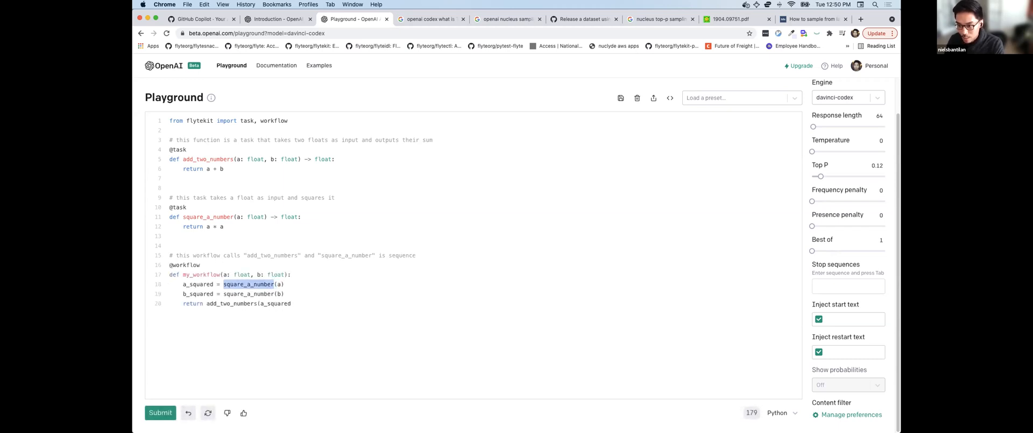
double_click(197, 284)
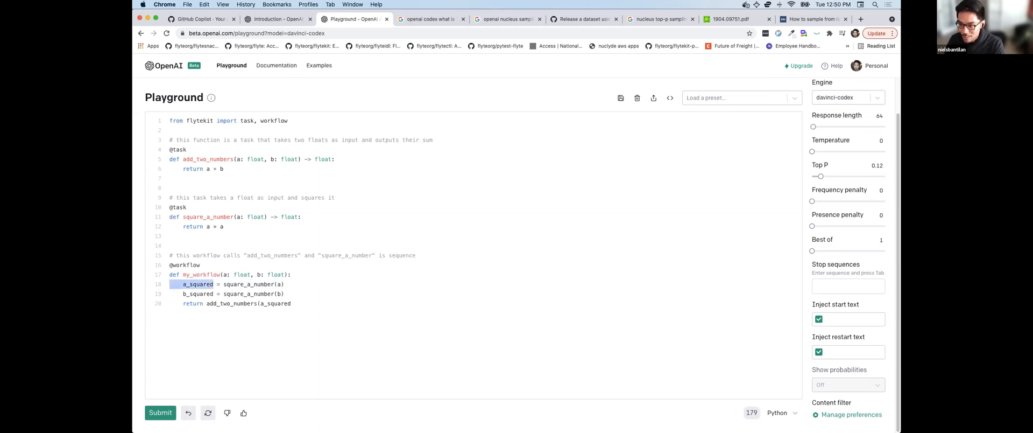
left_click(159, 412)
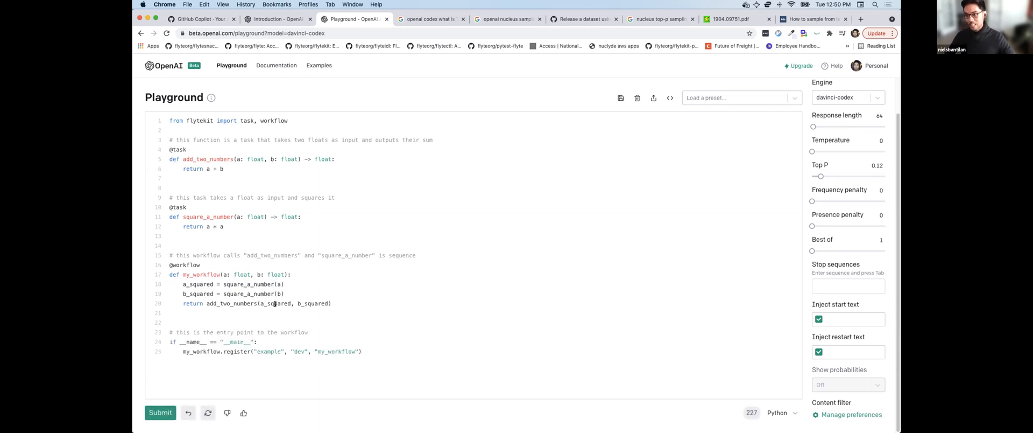
mouse_move(385, 255)
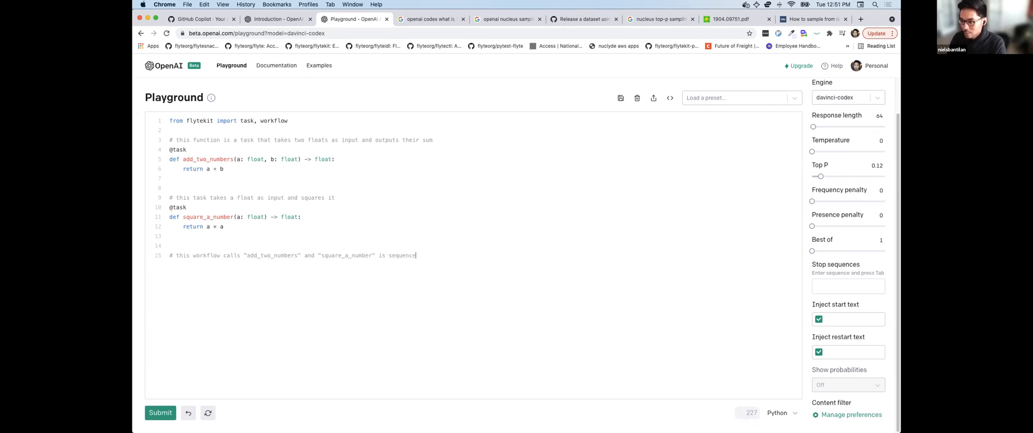
- Delete the __main__ entry-point block and pick the Flytekit + OpenAI preset from Load a preset
left_click(161, 413)
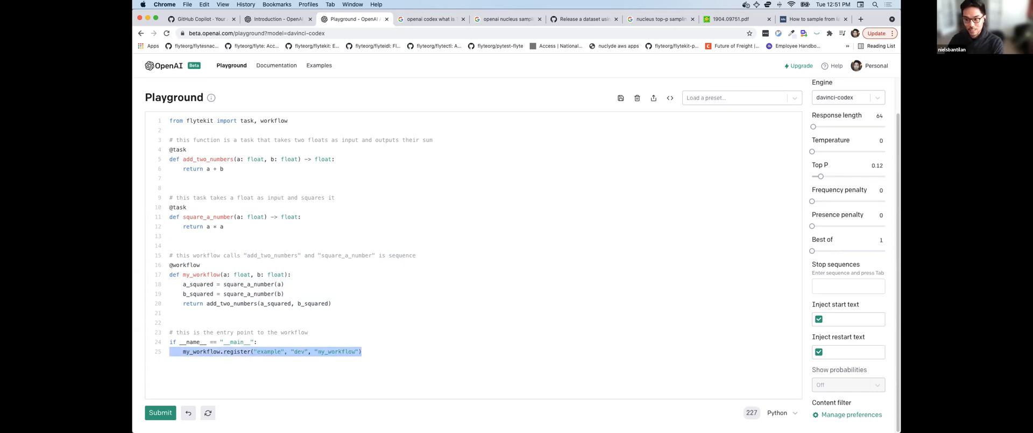
key("Delete")
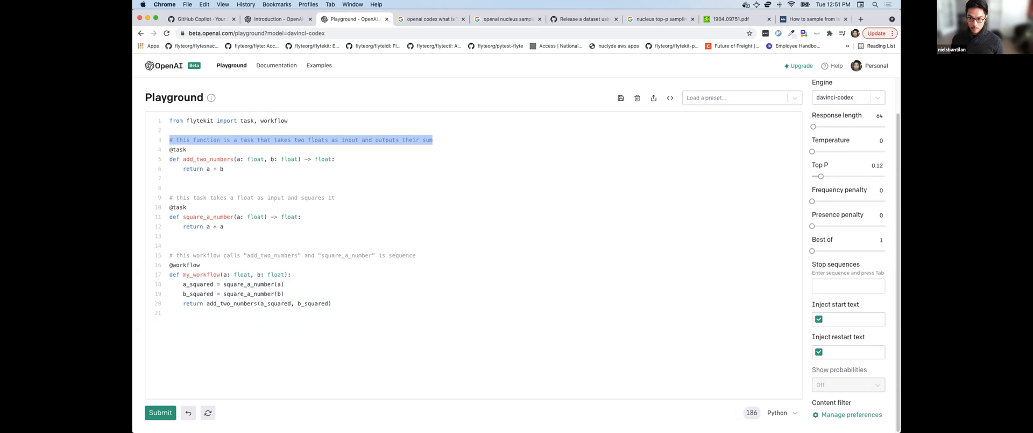
left_click(170, 149)
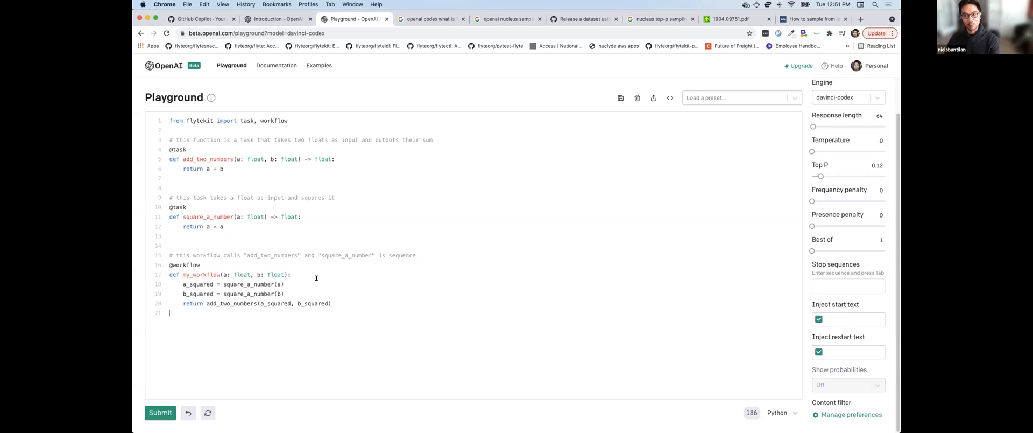
double_click(196, 169)
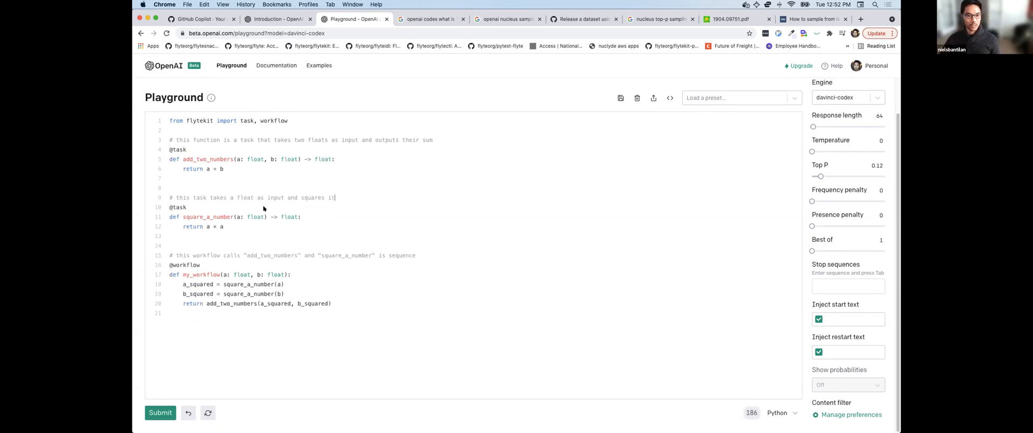
mouse_move(313, 170)
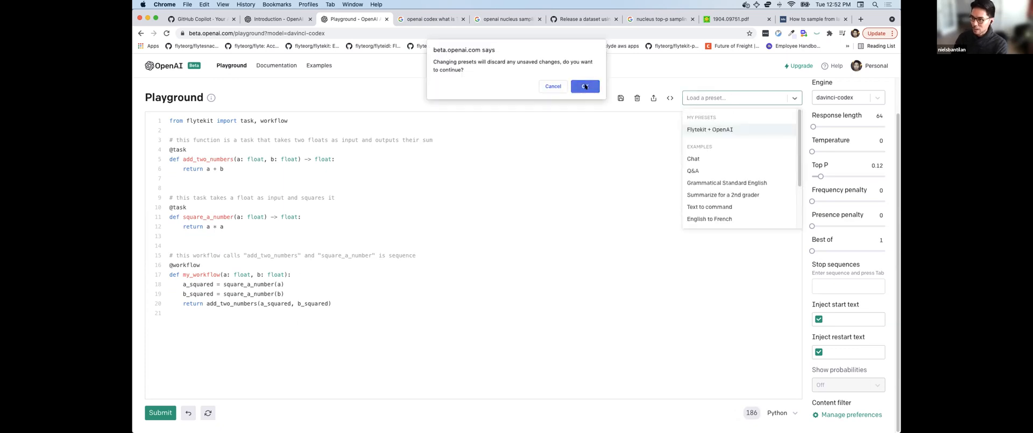
- Confirm discarding changes to load the preset and scroll through its DataFrame task code
left_click(583, 86)
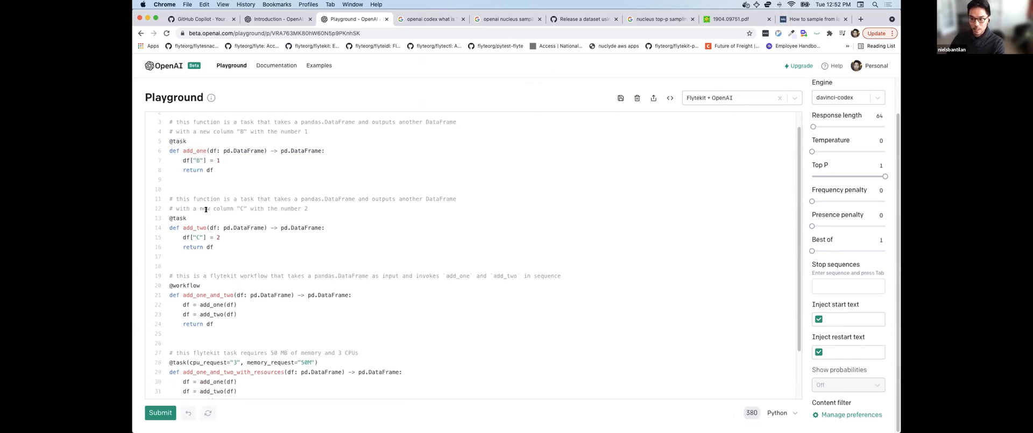
scroll("down", 3)
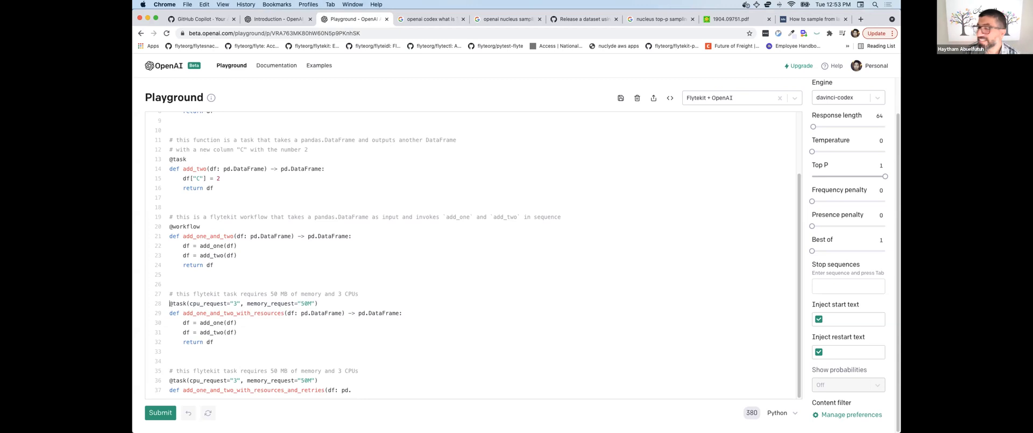
mouse_move(236, 159)
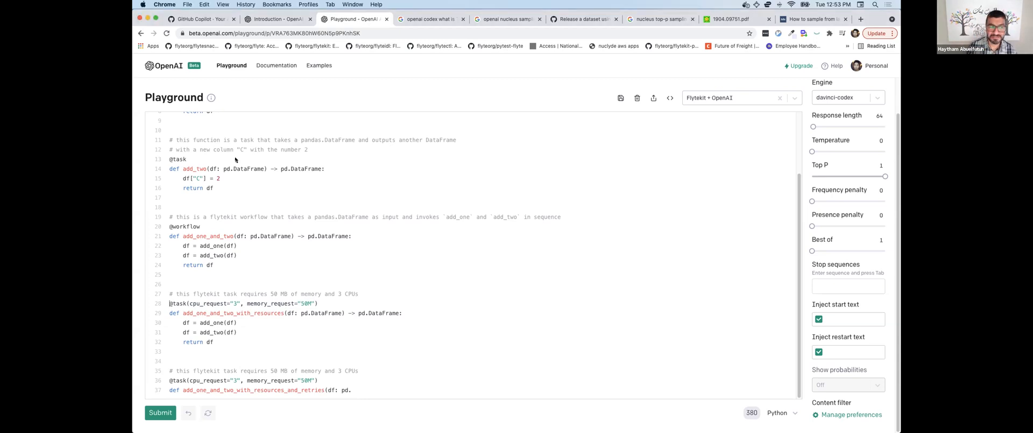
scroll("up", 3)
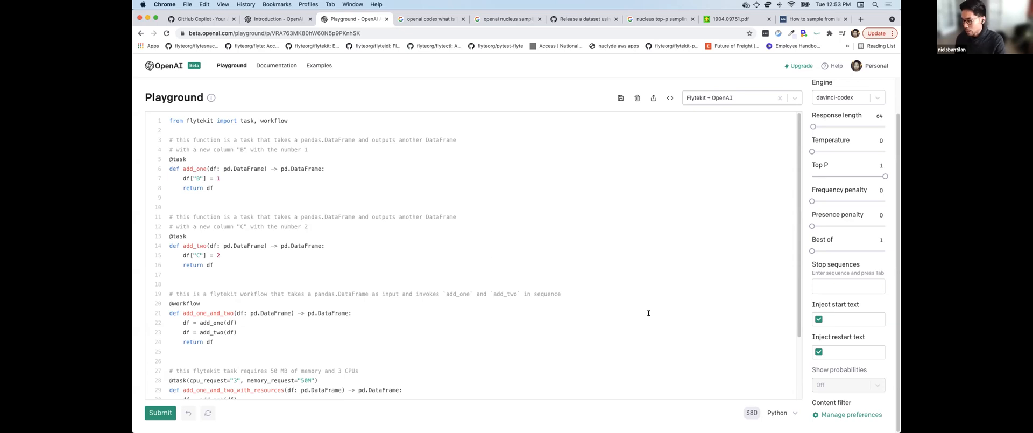
- Insert a first line of emojis separated by arrows above the flytekit import
left_click(781, 412)
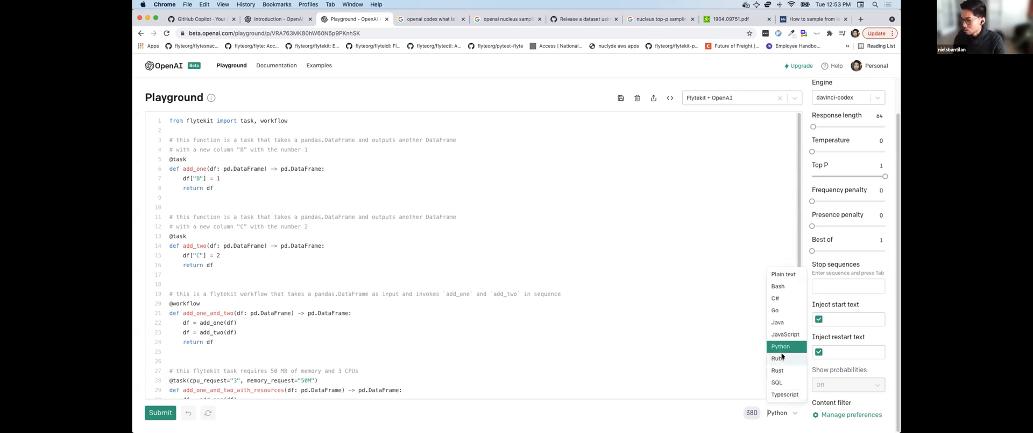
mouse_move(783, 305)
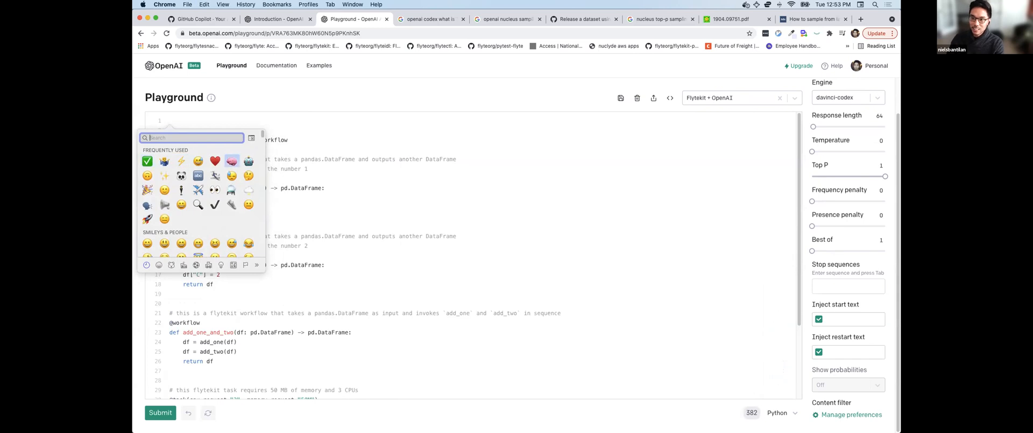
left_click(231, 160)
type("🧠 -> 🗃 -> 🤖")
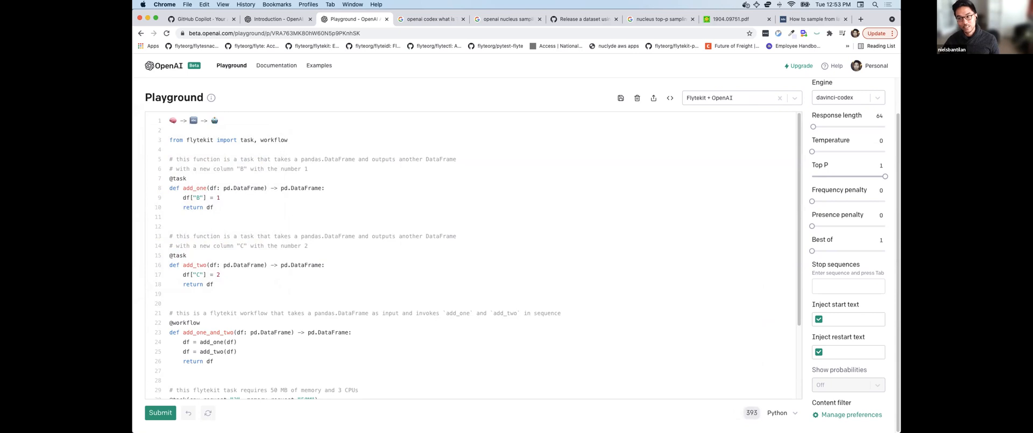
left_click(457, 158)
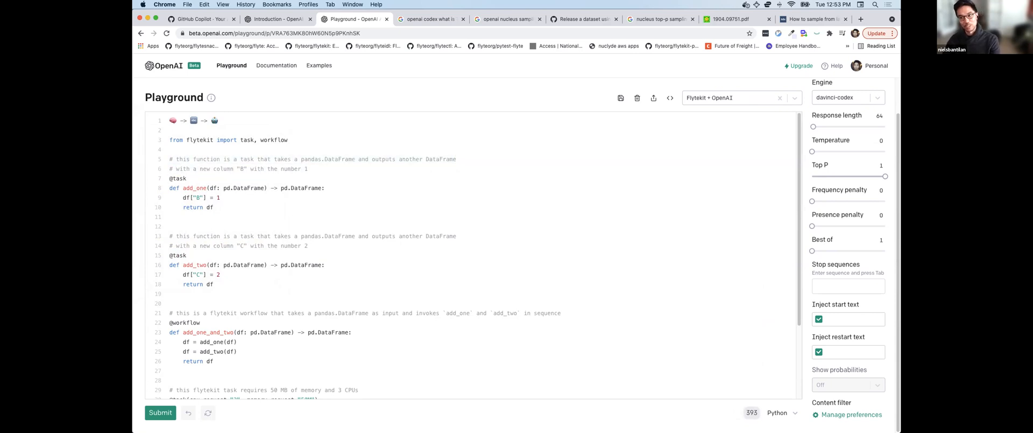
left_click_drag(168, 179, 213, 210)
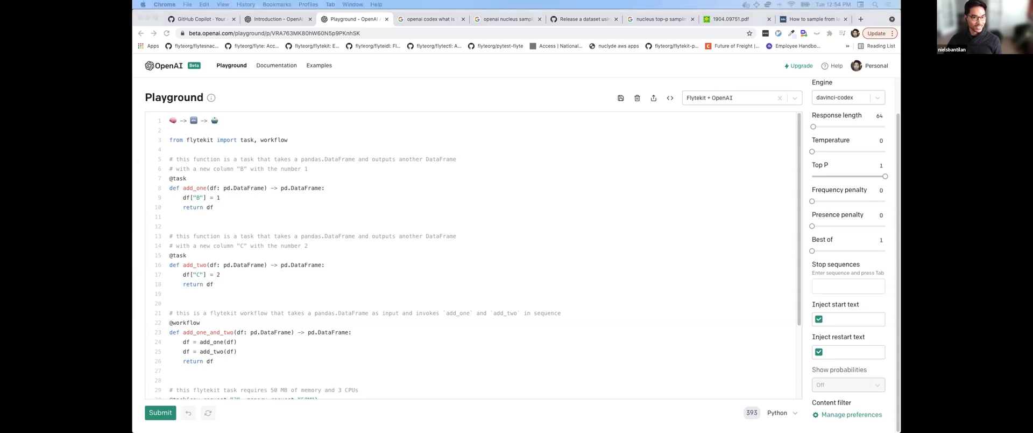
mouse_move(234, 135)
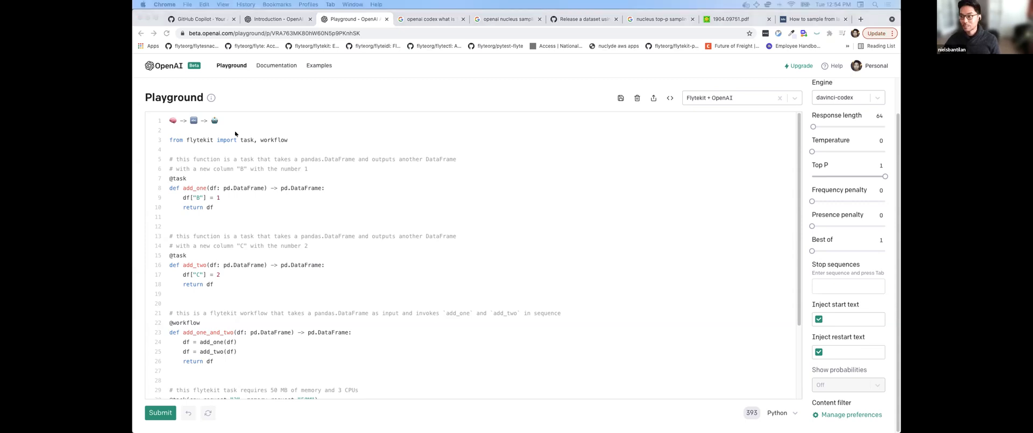